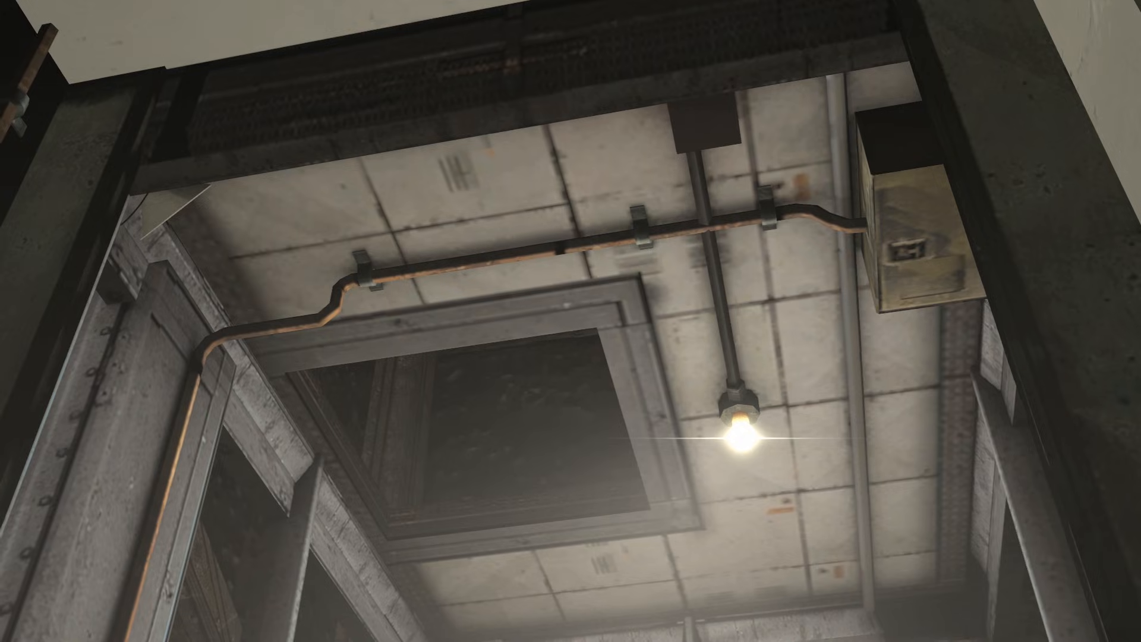
mouse_move(570, 321)
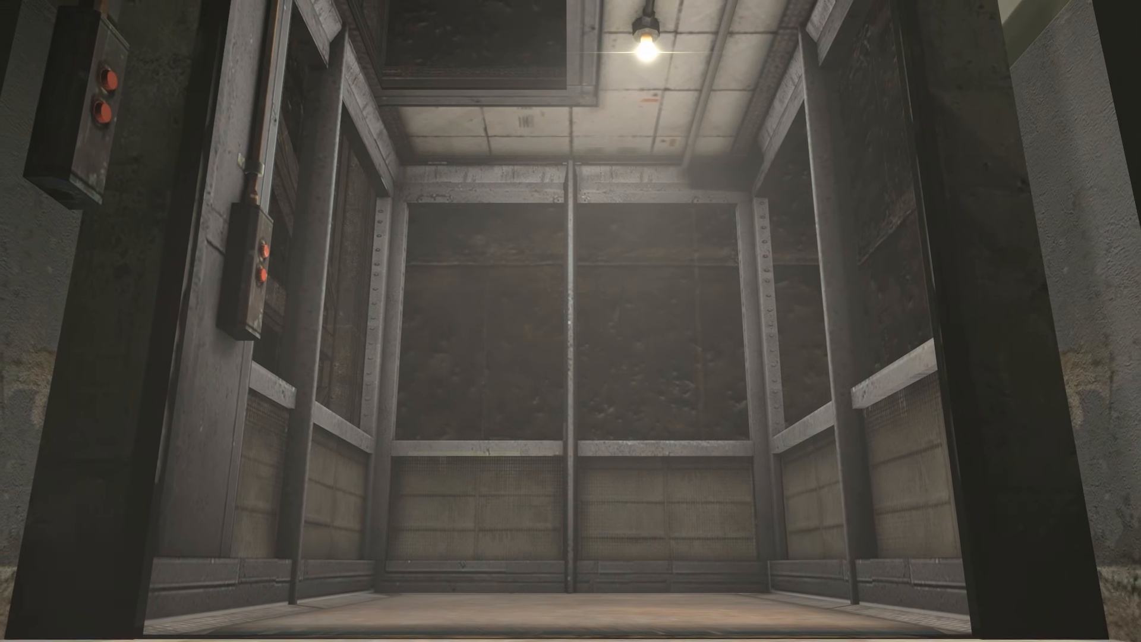